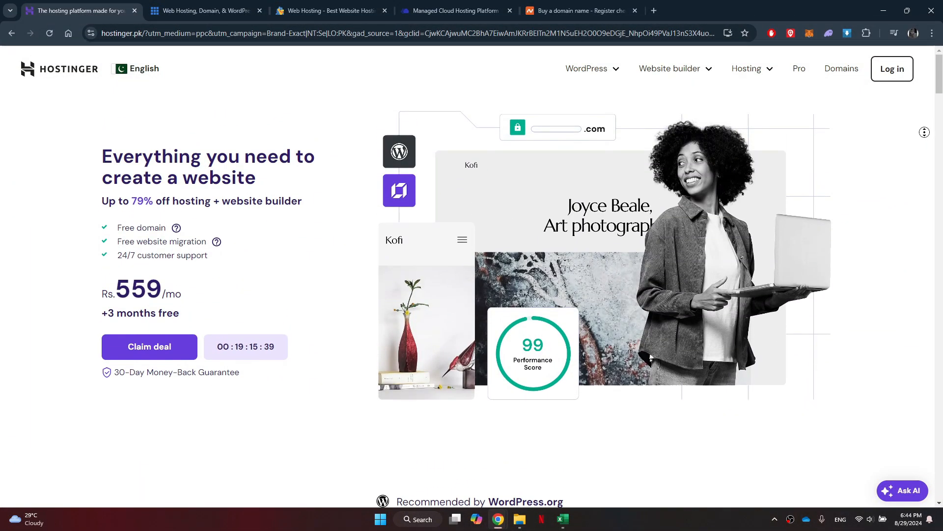
Continue reading down the currently open hosting provider's homepage before leaving it.
{"action": "scroll", "scroll_direction": "down", "scroll_amount": 3}
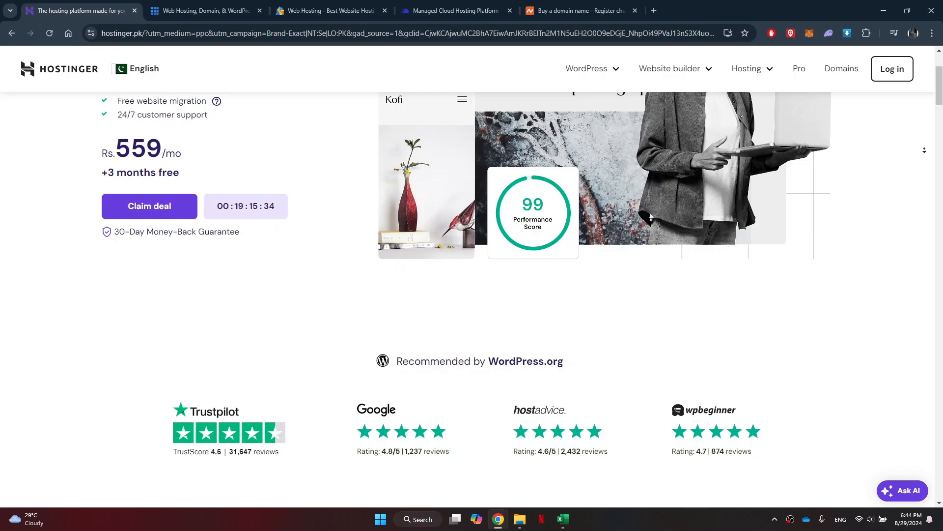
{"action": "scroll", "scroll_direction": "down", "scroll_amount": 3}
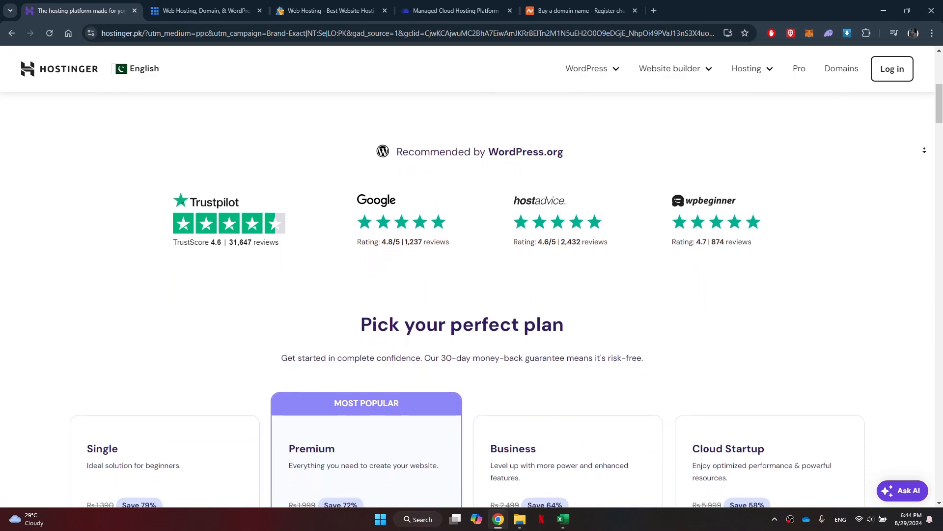
{"action": "scroll", "scroll_direction": "down", "scroll_amount": 3}
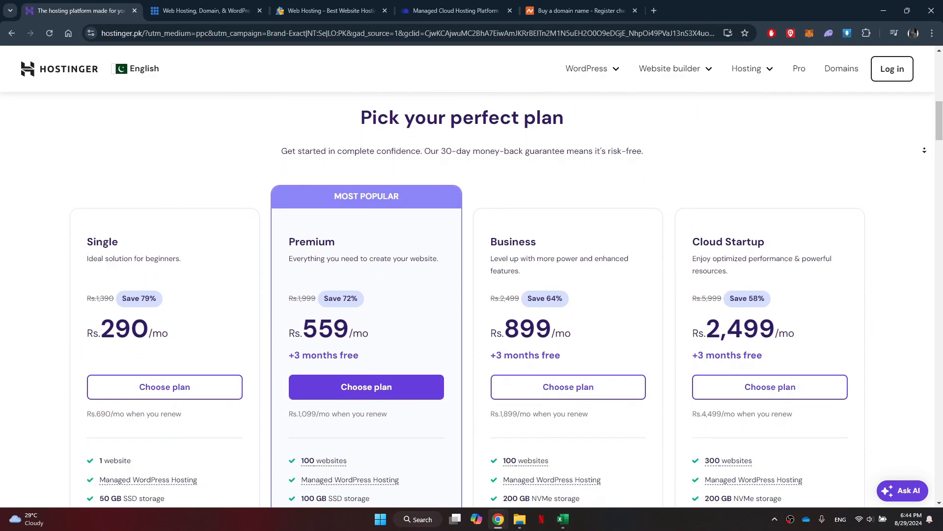
{"action": "scroll", "scroll_direction": "down", "scroll_amount": 3}
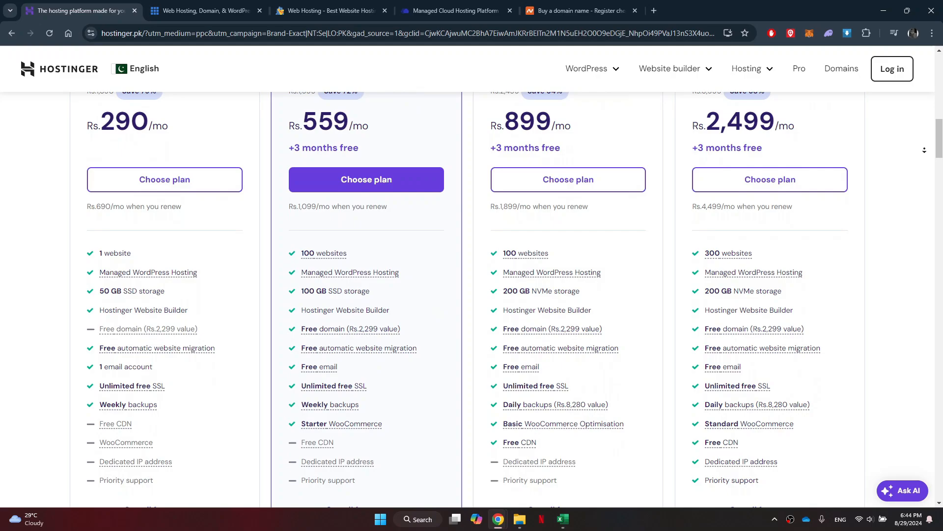
{"action": "scroll", "scroll_direction": "down", "scroll_amount": 3}
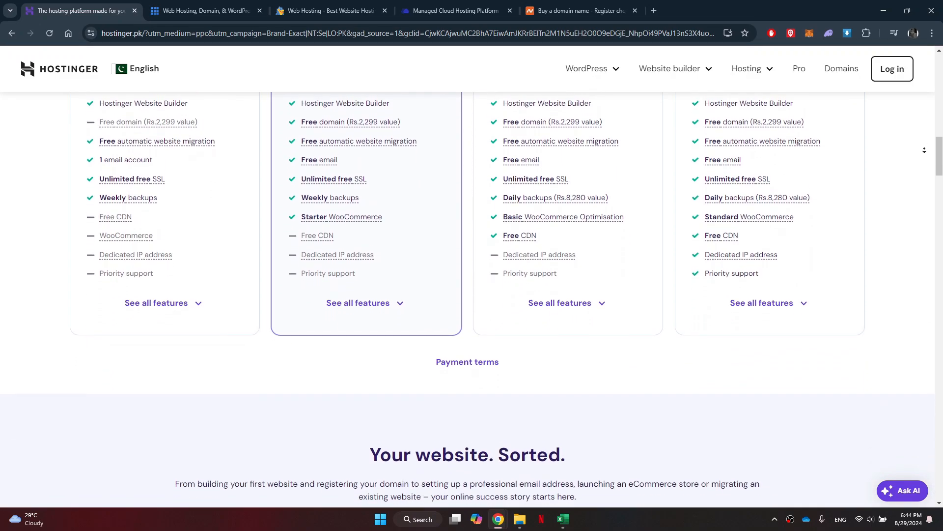
{"action": "scroll", "scroll_direction": "down", "scroll_amount": 3}
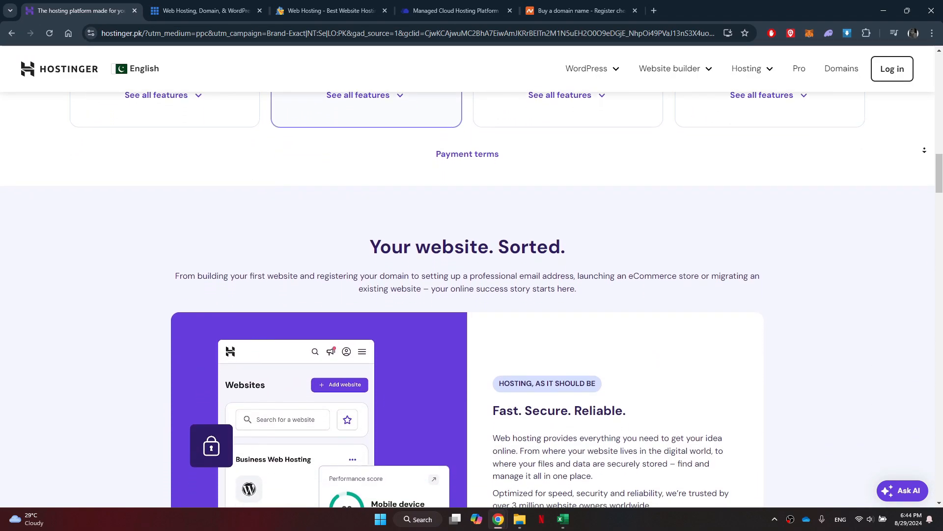
{"action": "scroll", "scroll_direction": "down", "scroll_amount": 3}
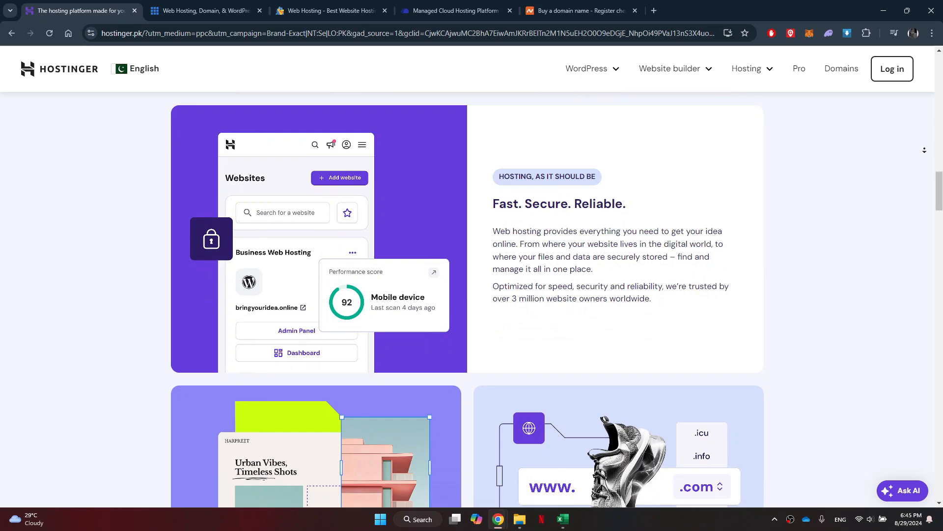
{"action": "scroll", "scroll_direction": "down", "scroll_amount": 3}
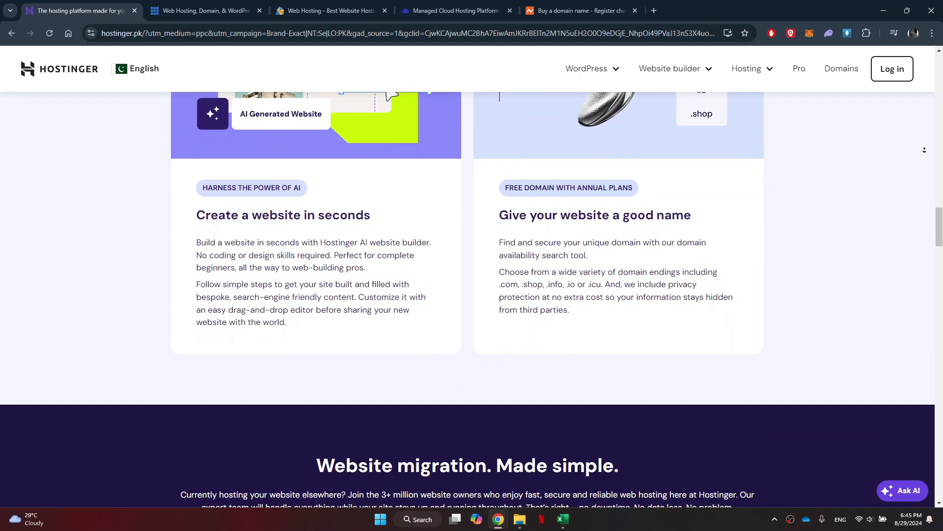
{"action": "scroll", "scroll_direction": "down", "scroll_amount": 3}
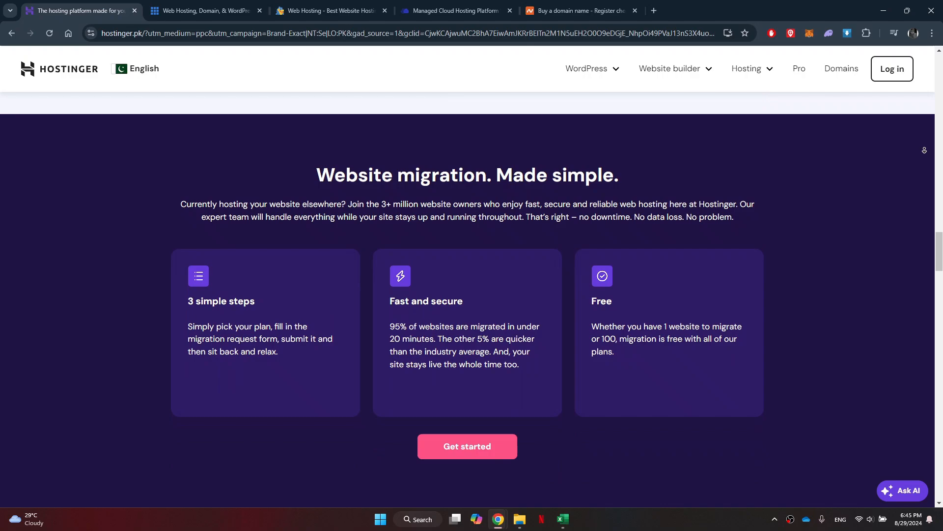
Switch to Bluehost and read its homepage down to the Pro Web Design and Digital Marketing cards.
{"action": "left_click", "coordinate": [205, 11]}
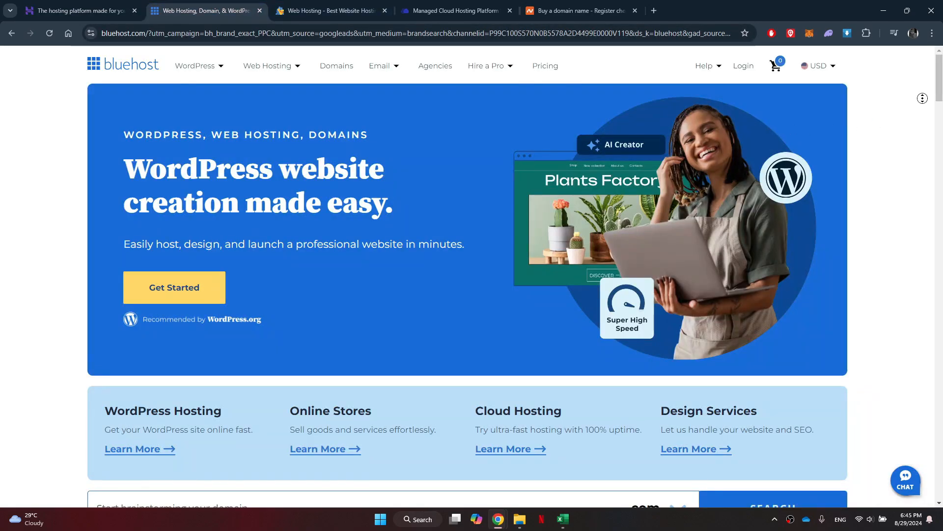
{"action": "scroll", "scroll_direction": "down", "scroll_amount": 3}
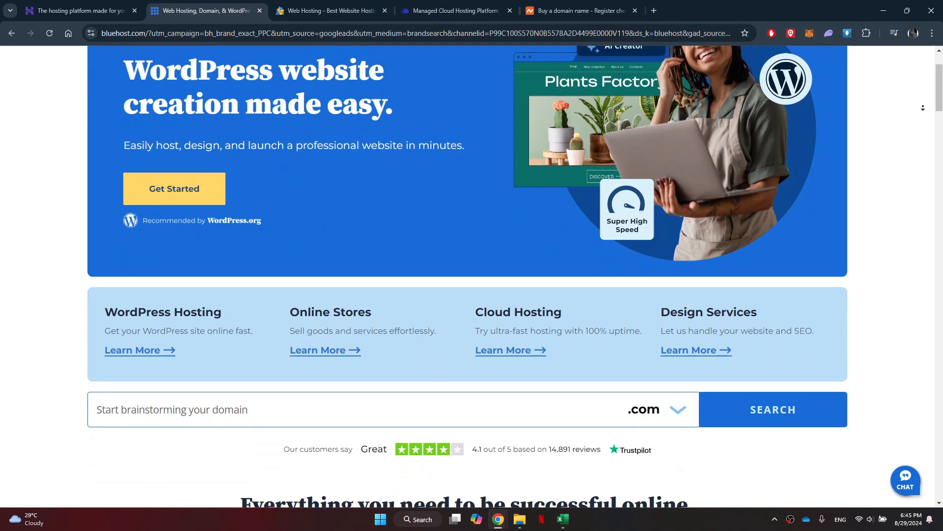
{"action": "scroll", "scroll_direction": "down", "scroll_amount": 3}
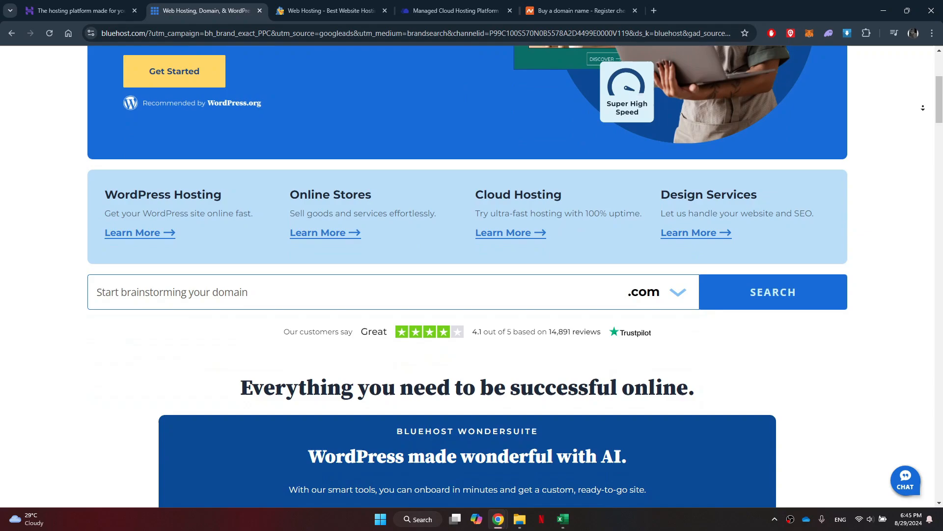
{"action": "scroll", "scroll_direction": "down", "scroll_amount": 3}
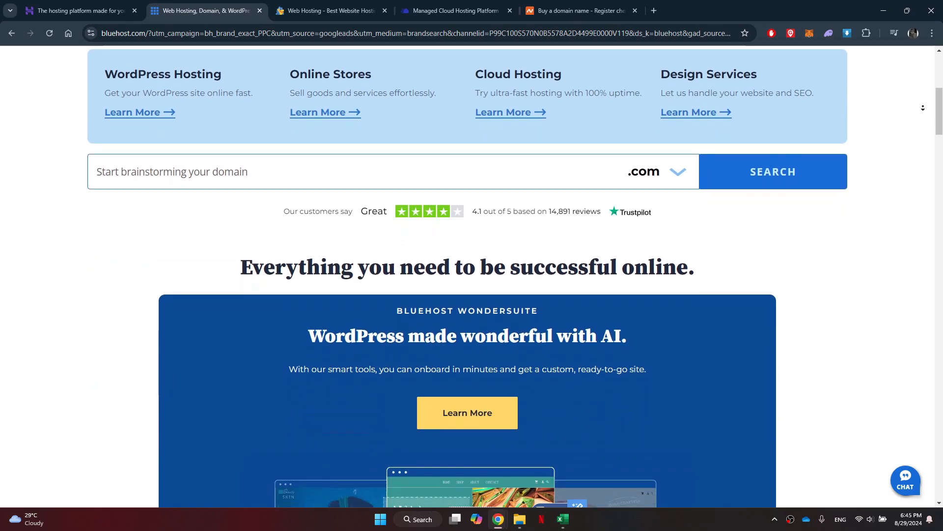
{"action": "scroll", "scroll_direction": "down", "scroll_amount": 3}
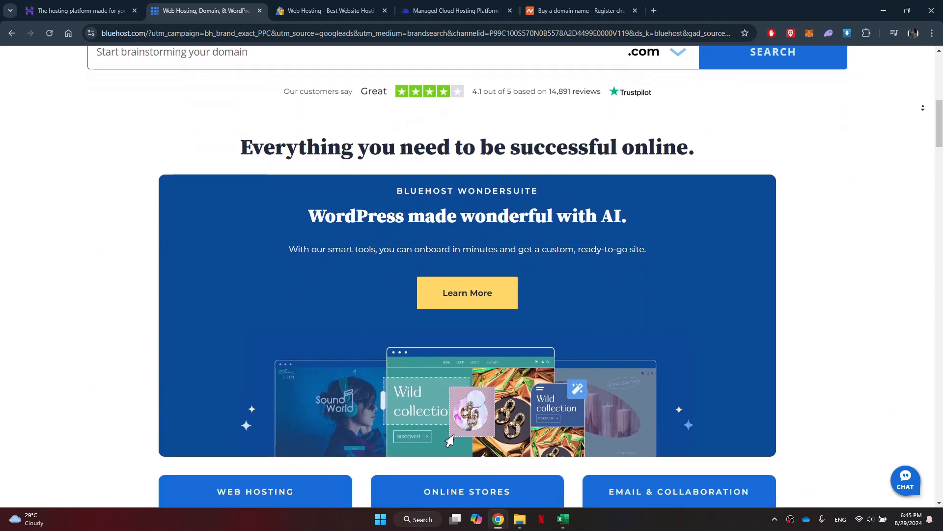
{"action": "scroll", "scroll_direction": "down", "scroll_amount": 3}
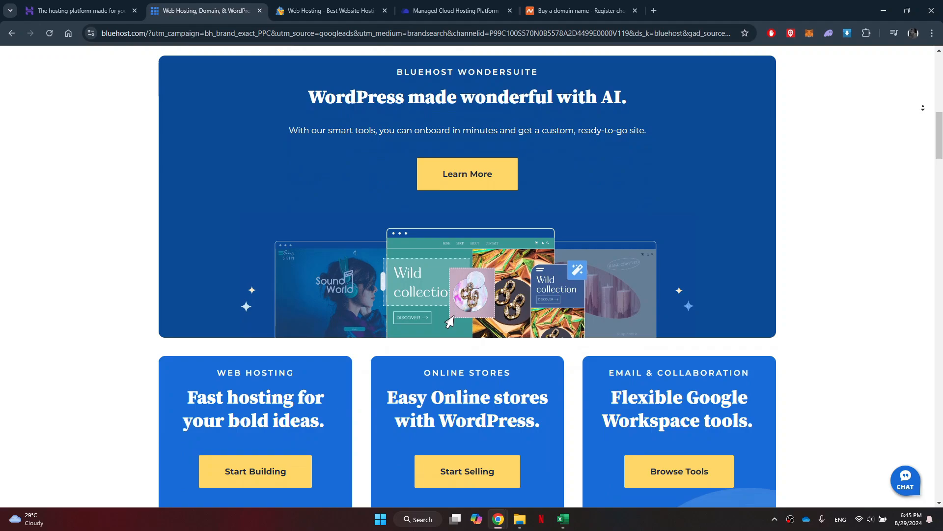
{"action": "scroll", "scroll_direction": "down", "scroll_amount": 3}
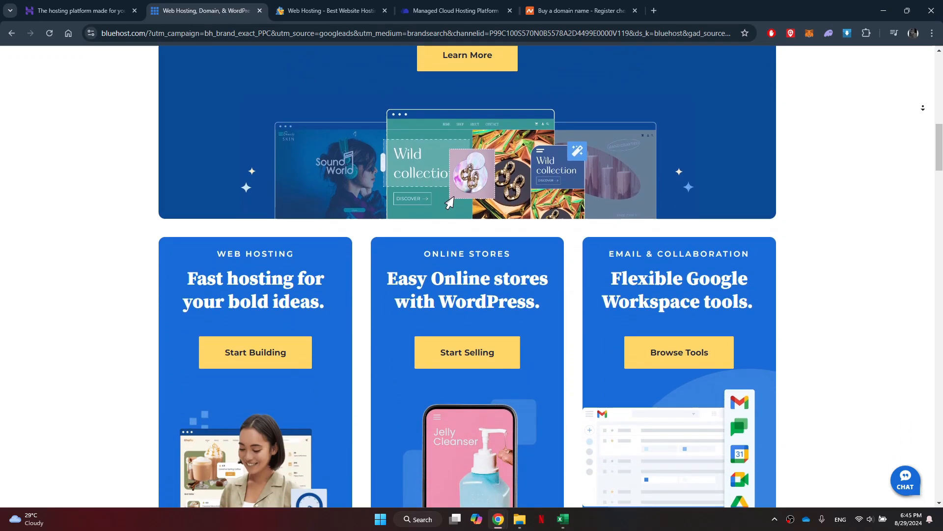
{"action": "scroll", "scroll_direction": "down", "scroll_amount": 3}
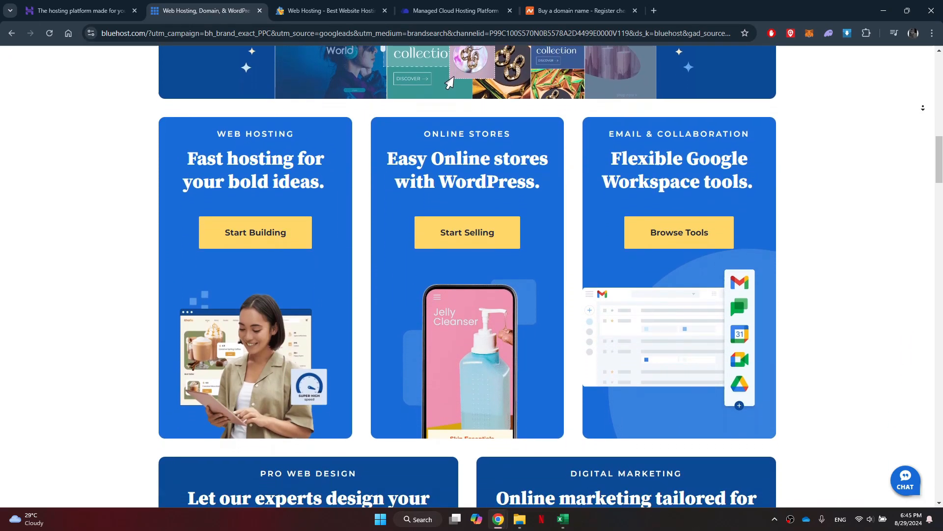
{"action": "scroll", "scroll_direction": "down", "scroll_amount": 3}
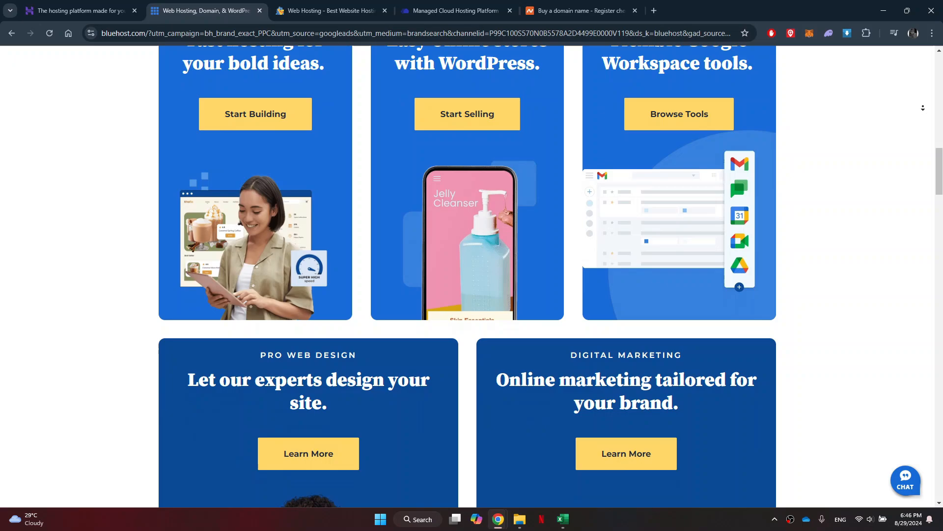
{"action": "scroll", "scroll_direction": "down", "scroll_amount": 3}
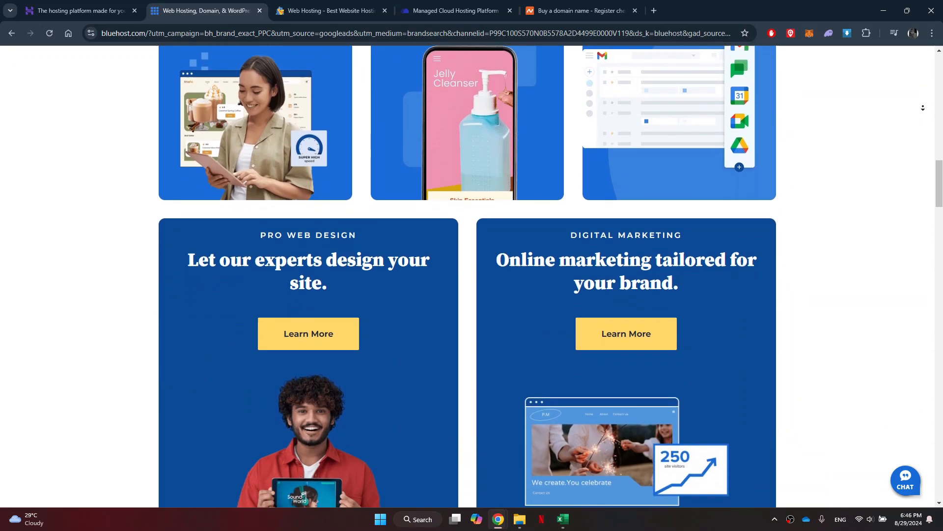
{"action": "scroll", "scroll_direction": "down", "scroll_amount": 3}
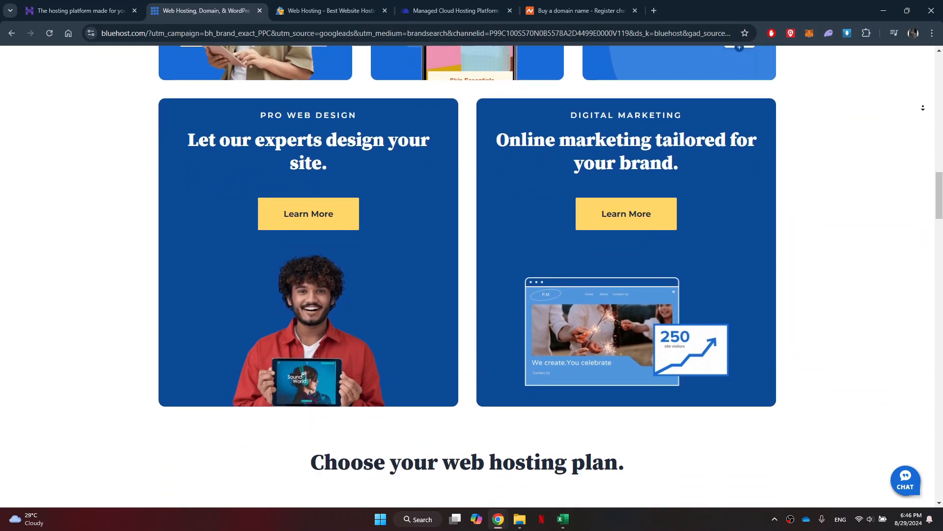
Switch to HostGator and read its plan cards, growth stats and features down to the Trustpilot reviews.
{"action": "left_click", "coordinate": [330, 10]}
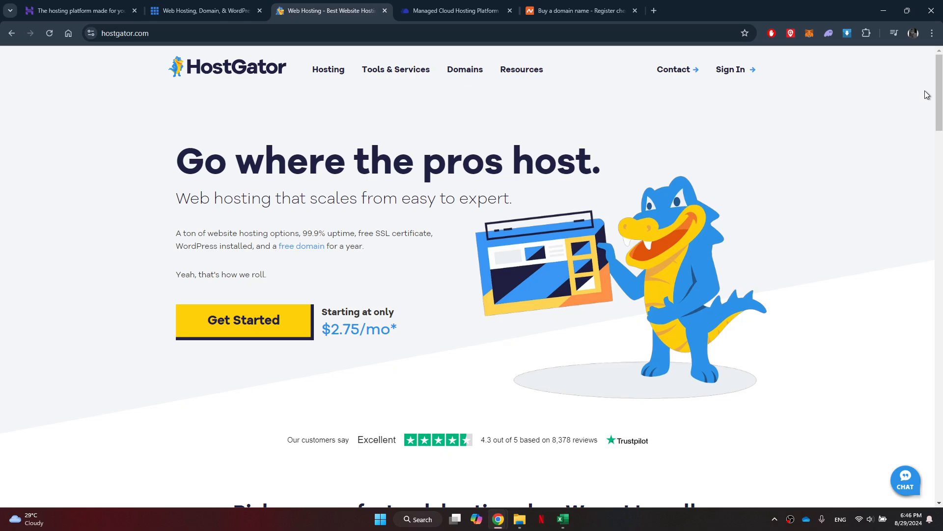
{"action": "scroll", "scroll_direction": "down", "scroll_amount": 3}
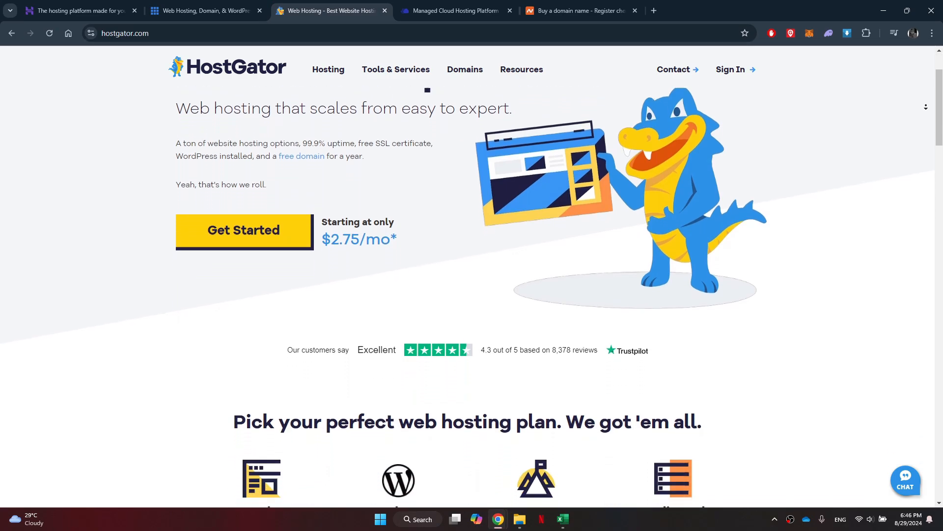
{"action": "scroll", "scroll_direction": "down", "scroll_amount": 3}
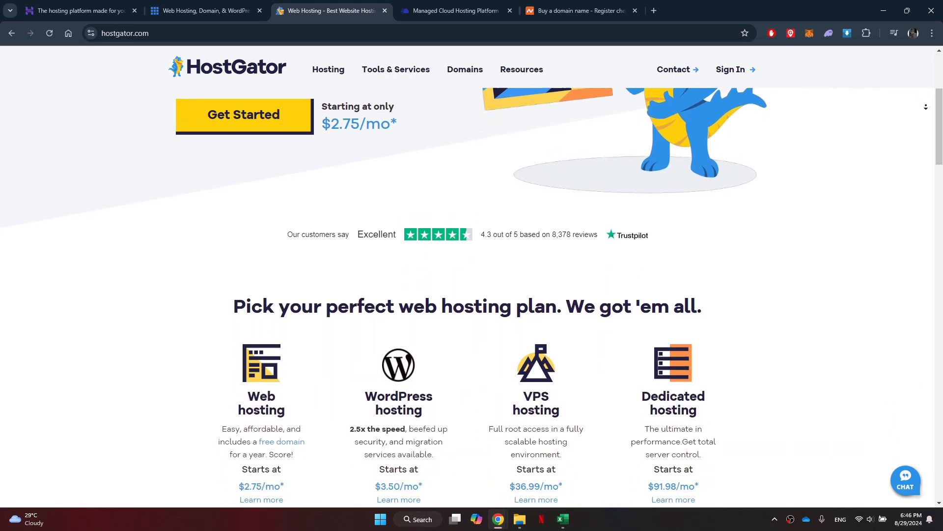
{"action": "scroll", "scroll_direction": "down", "scroll_amount": 3}
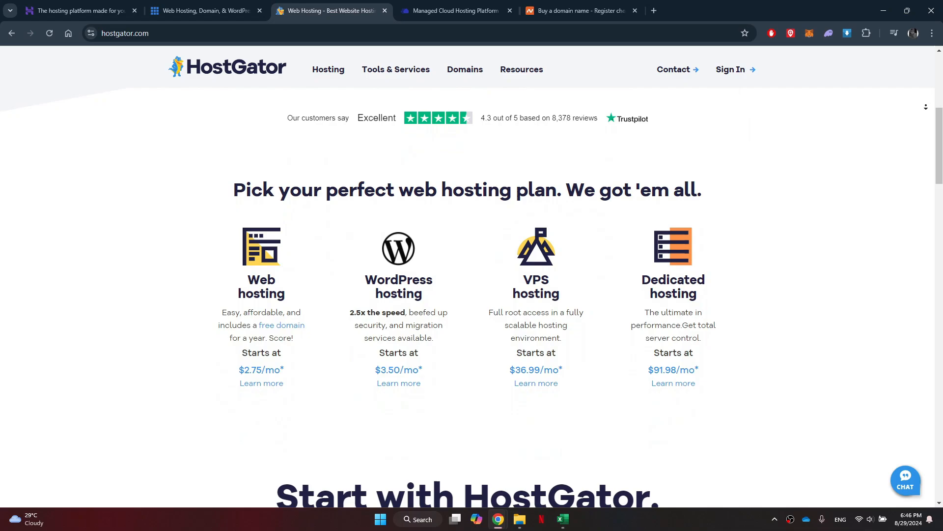
{"action": "scroll", "scroll_direction": "down", "scroll_amount": 3}
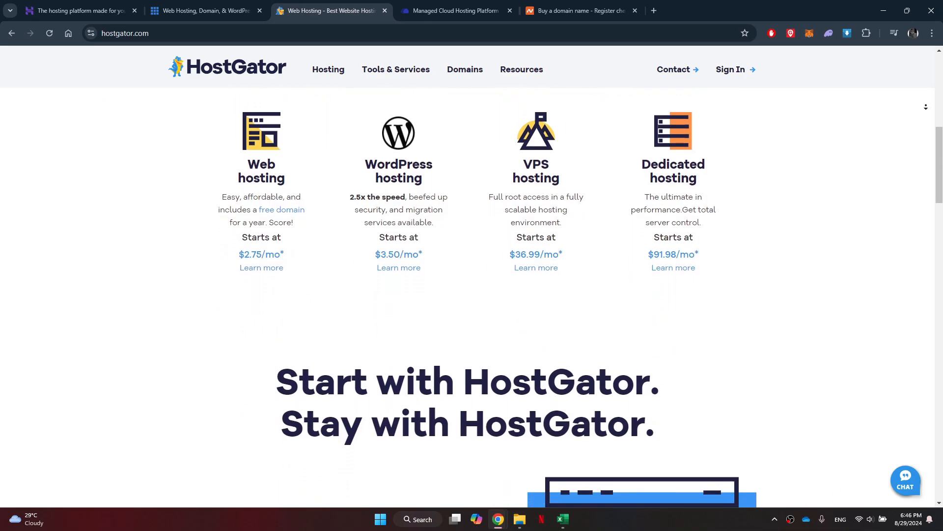
{"action": "scroll", "scroll_direction": "down", "scroll_amount": 3}
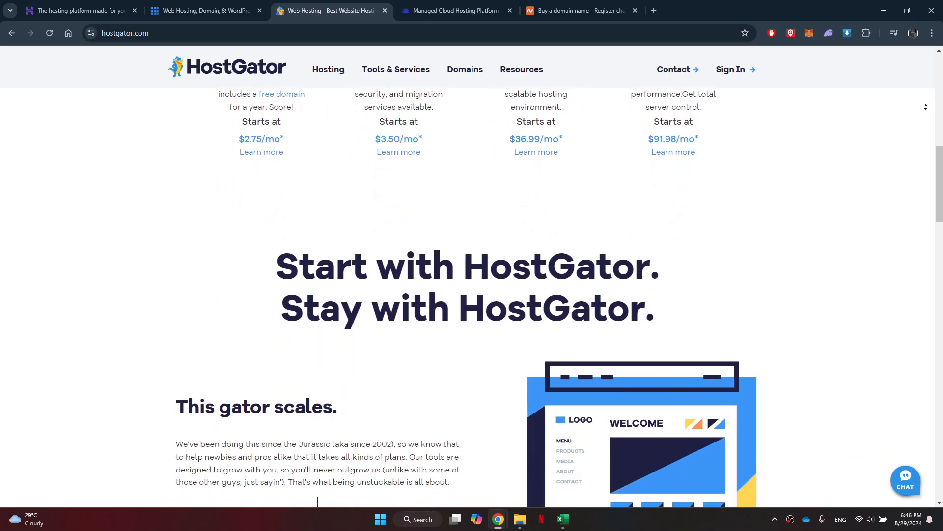
{"action": "scroll", "scroll_direction": "down", "scroll_amount": 3}
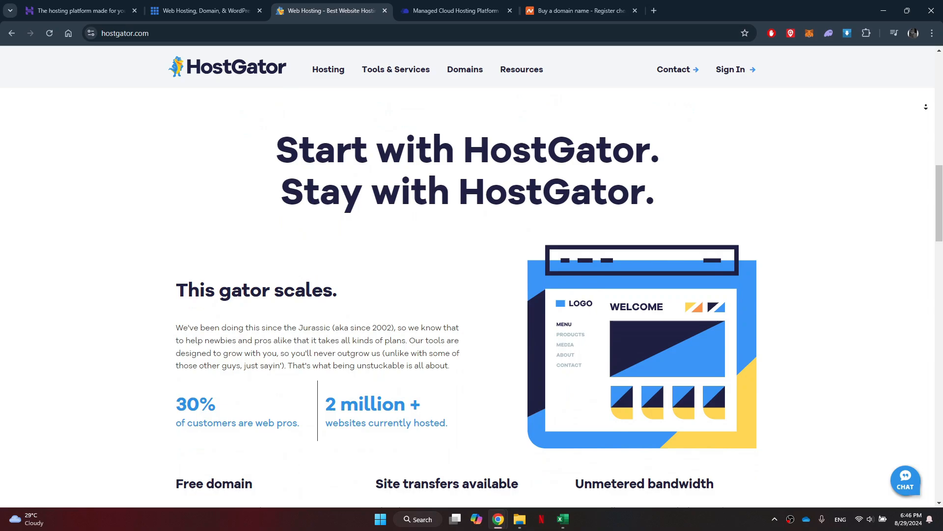
{"action": "scroll", "scroll_direction": "down", "scroll_amount": 3}
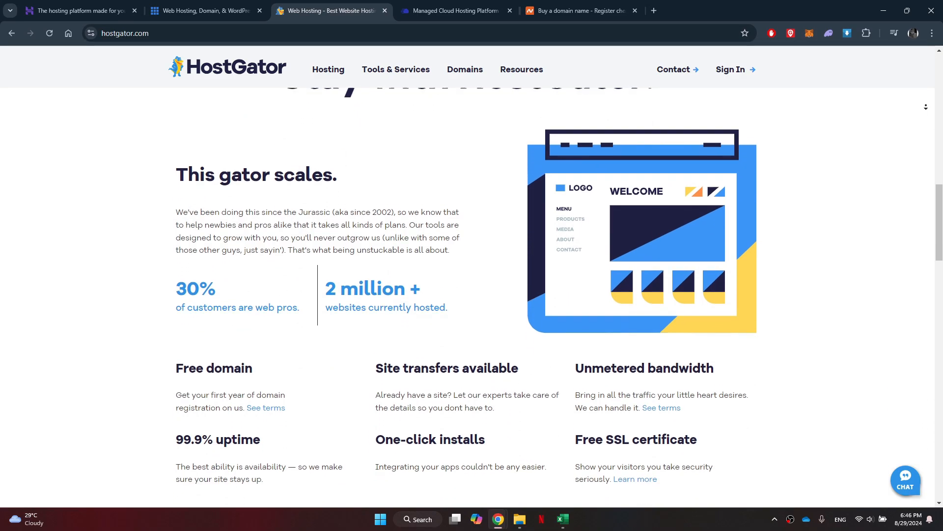
{"action": "scroll", "scroll_direction": "down", "scroll_amount": 3}
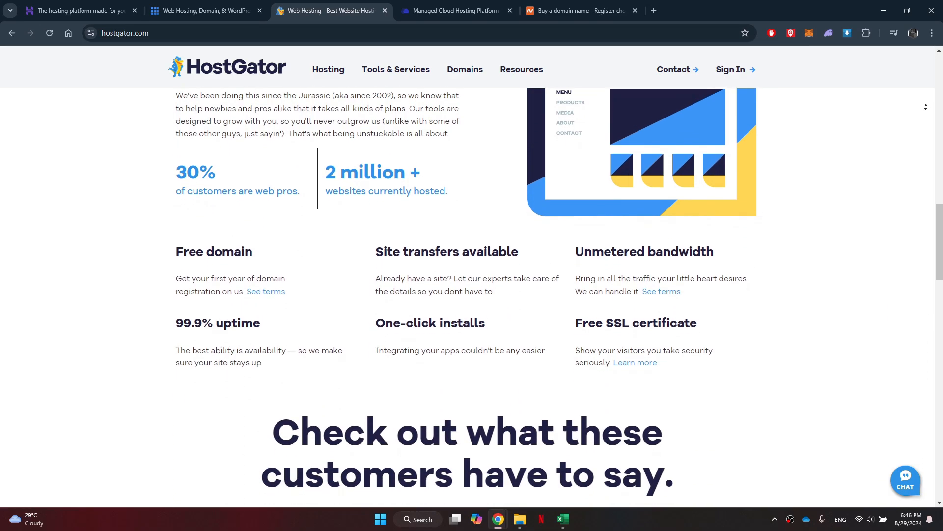
{"action": "scroll", "scroll_direction": "down", "scroll_amount": 3}
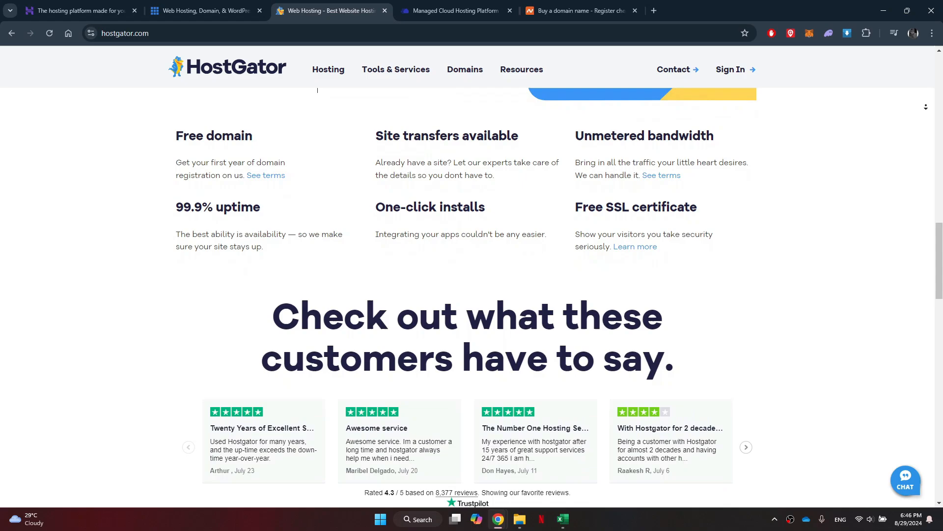
{"action": "scroll", "scroll_direction": "down", "scroll_amount": 3}
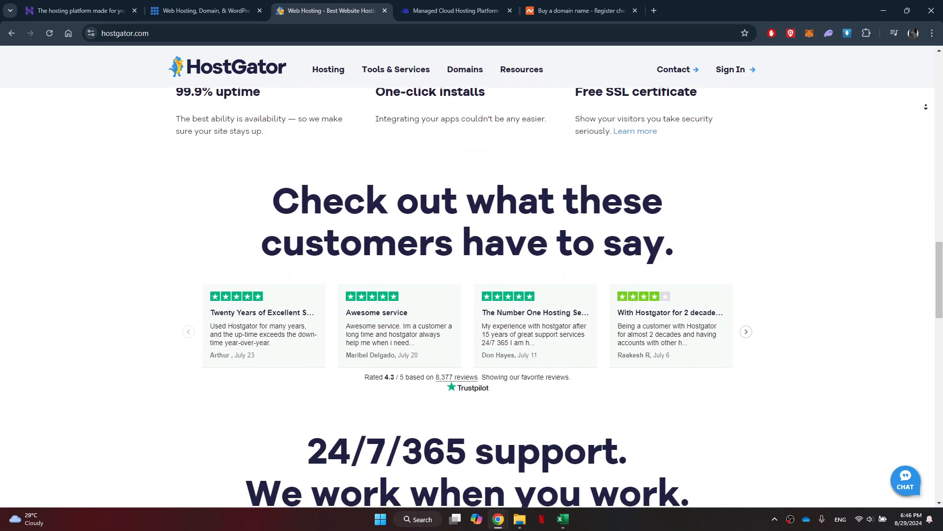
Switch to Cloudways and read from the managed cloud hosting hero down to Expert Support Engineers.
{"action": "left_click", "coordinate": [455, 11]}
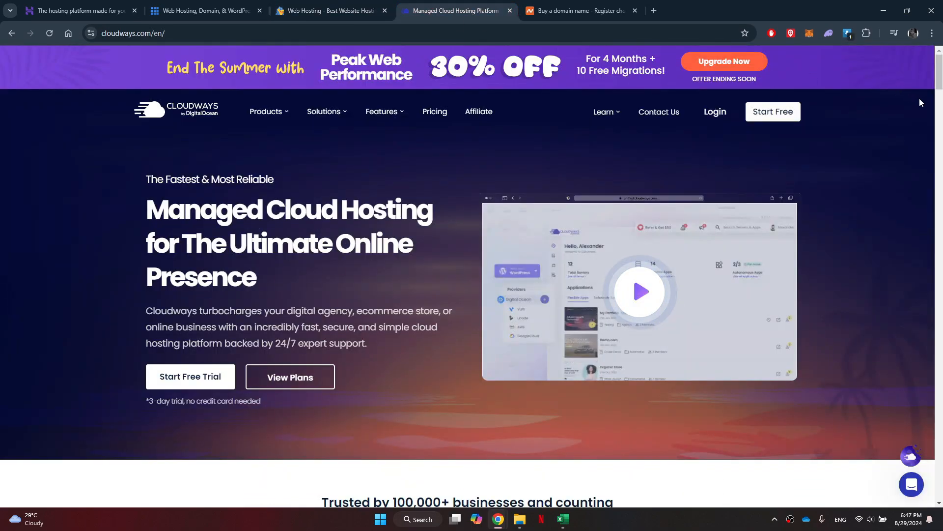
{"action": "scroll", "scroll_direction": "down", "scroll_amount": 3}
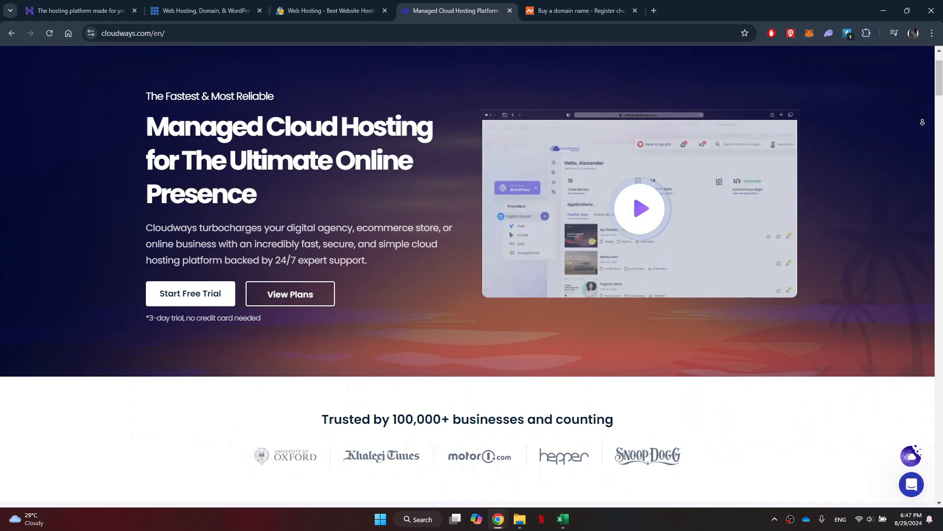
{"action": "scroll", "scroll_direction": "down", "scroll_amount": 3}
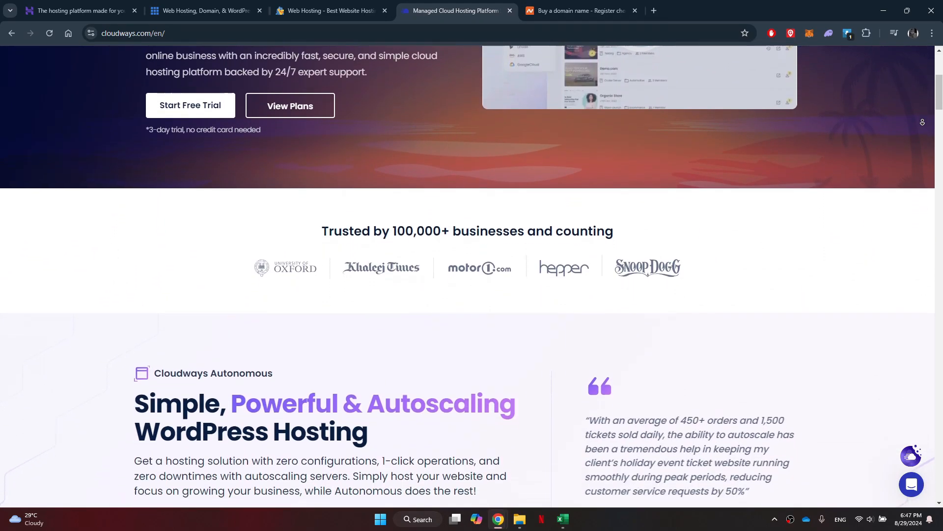
{"action": "scroll", "scroll_direction": "down", "scroll_amount": 3}
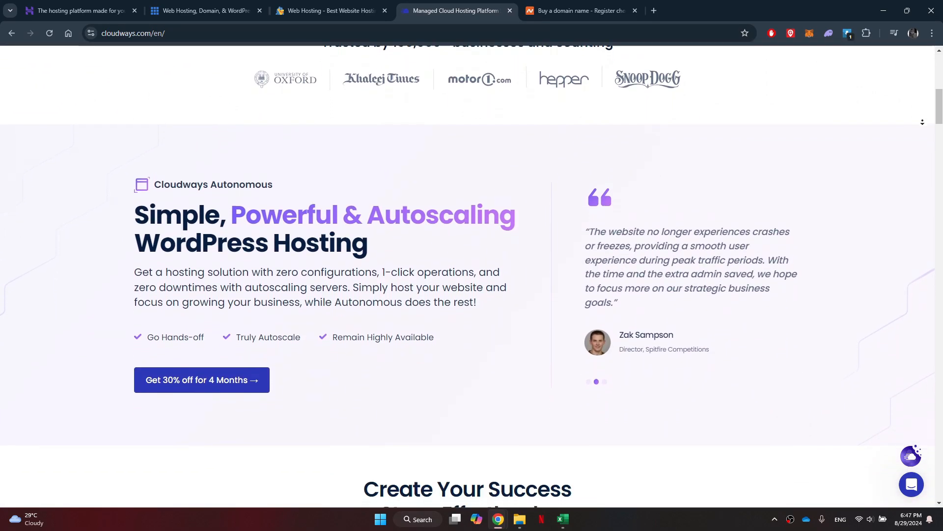
{"action": "scroll", "scroll_direction": "down", "scroll_amount": 3}
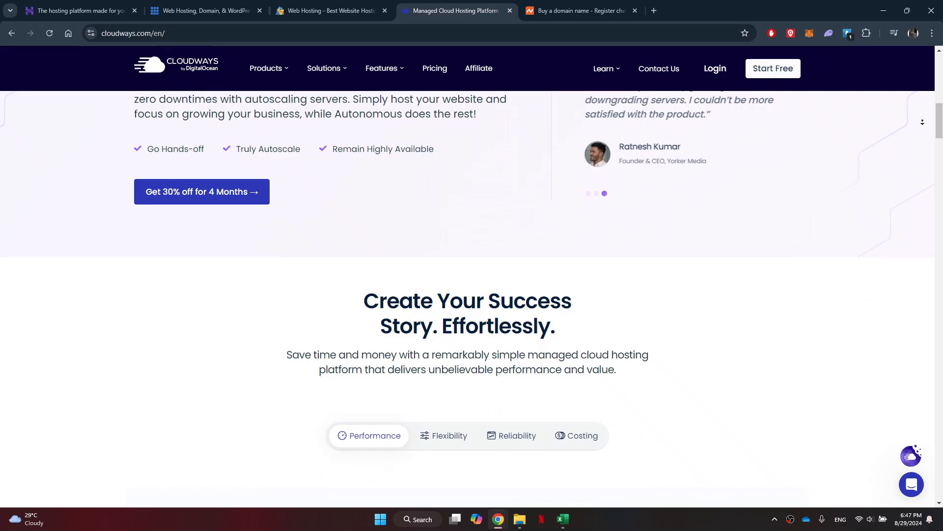
{"action": "scroll", "scroll_direction": "down", "scroll_amount": 3}
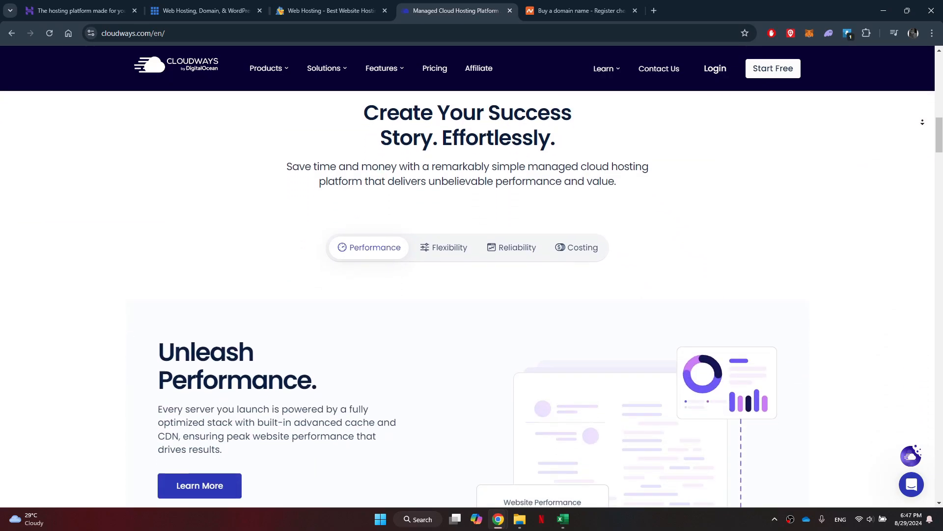
{"action": "scroll", "scroll_direction": "down", "scroll_amount": 3}
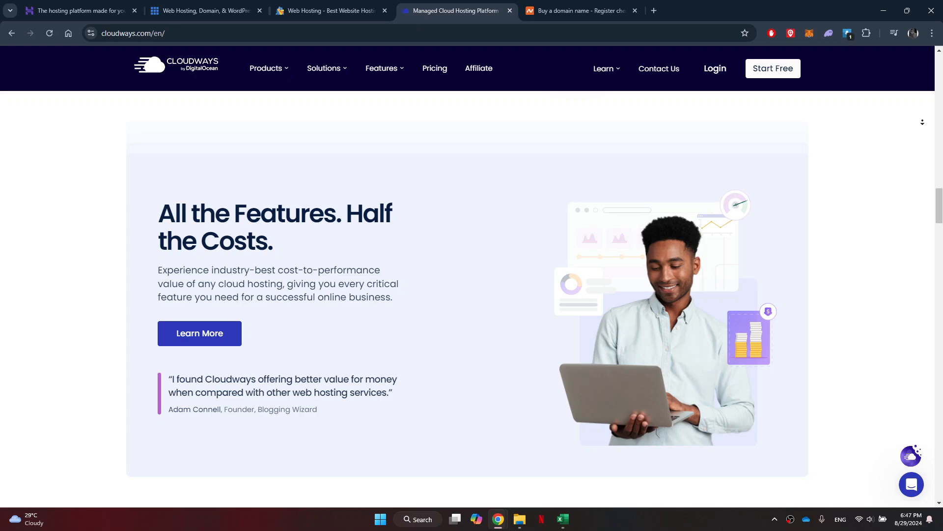
{"action": "scroll", "scroll_direction": "down", "scroll_amount": 3}
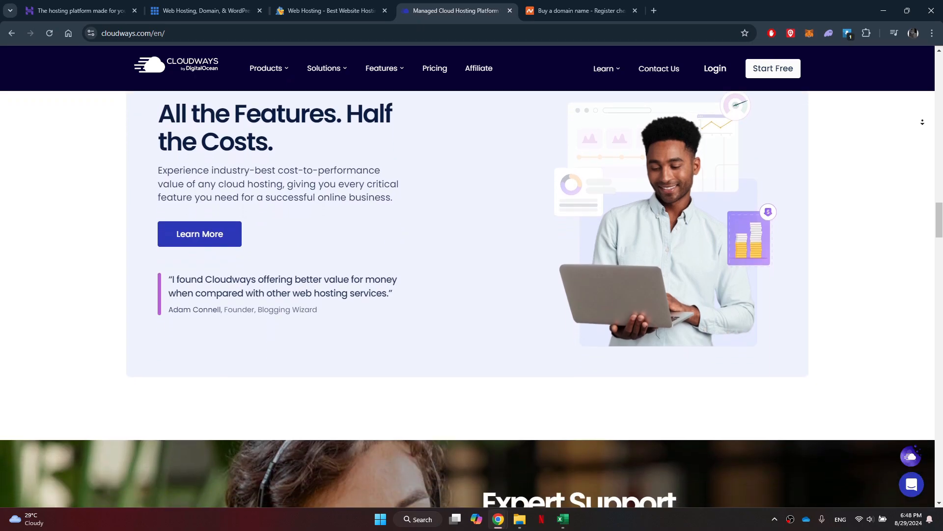
{"action": "scroll", "scroll_direction": "down", "scroll_amount": 3}
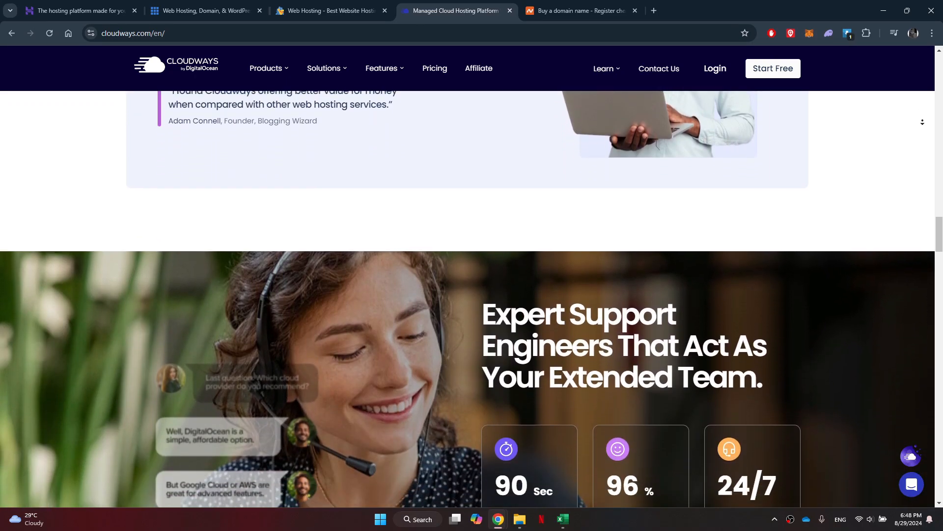
{"action": "left_click", "coordinate": [580, 10]}
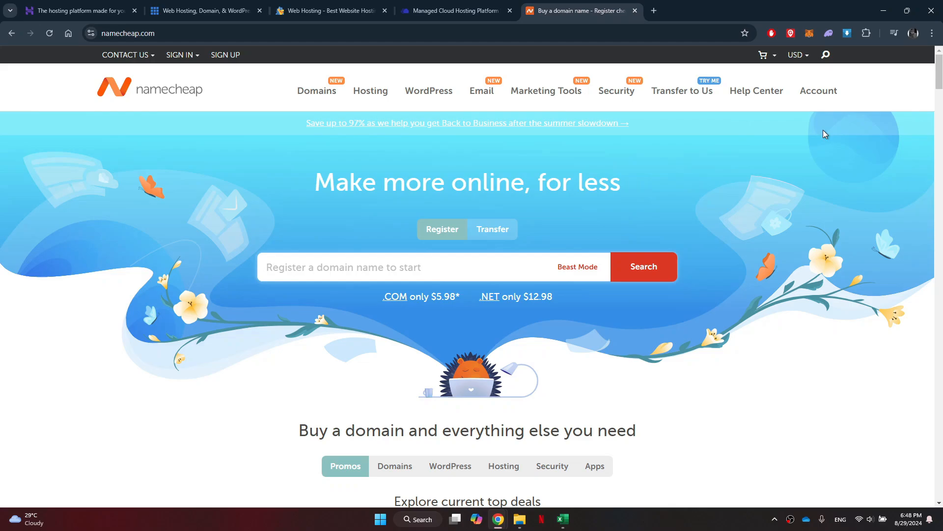
{"action": "scroll", "scroll_direction": "down", "scroll_amount": 3}
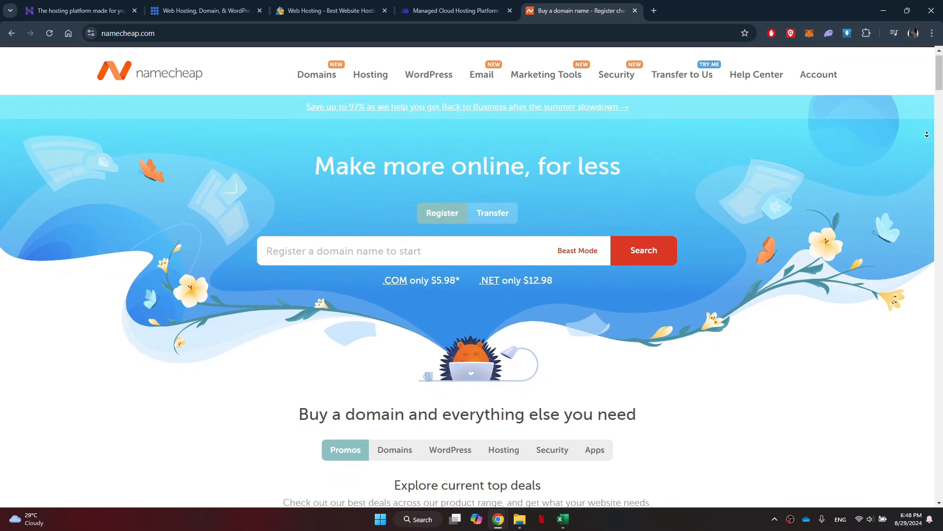
{"action": "scroll", "scroll_direction": "down", "scroll_amount": 3}
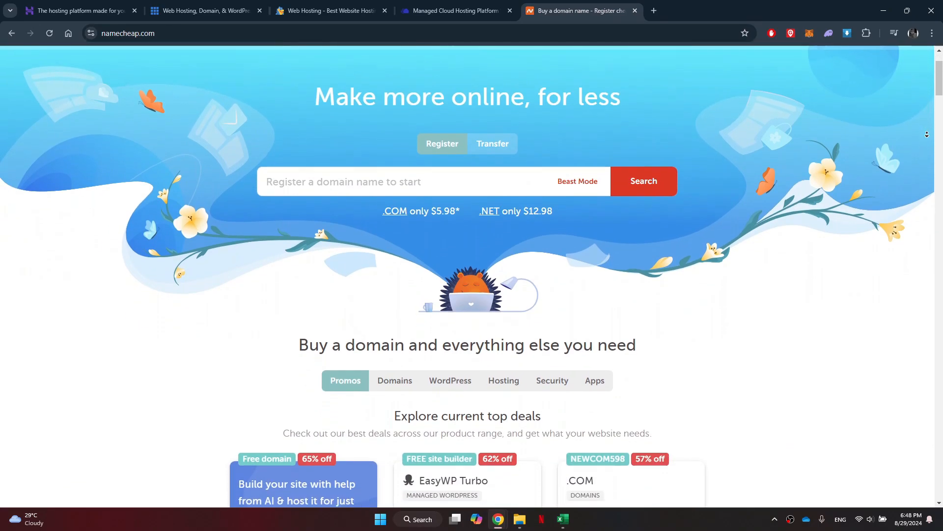
{"action": "scroll", "scroll_direction": "down", "scroll_amount": 3}
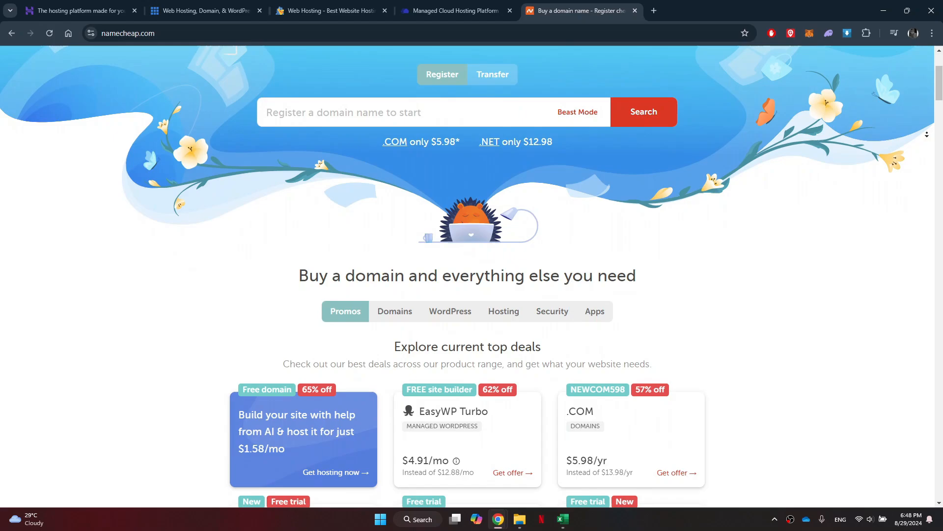
{"action": "scroll", "scroll_direction": "down", "scroll_amount": 3}
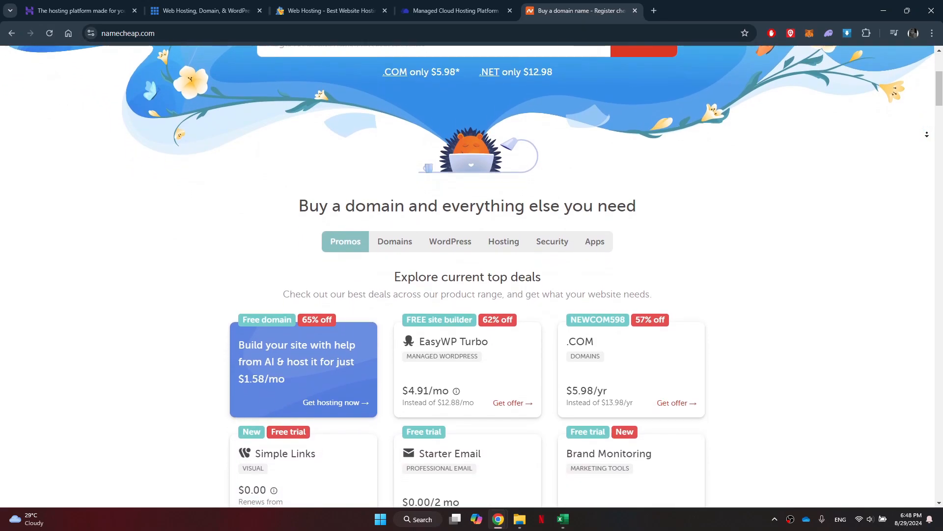
{"action": "scroll", "scroll_direction": "down", "scroll_amount": 3}
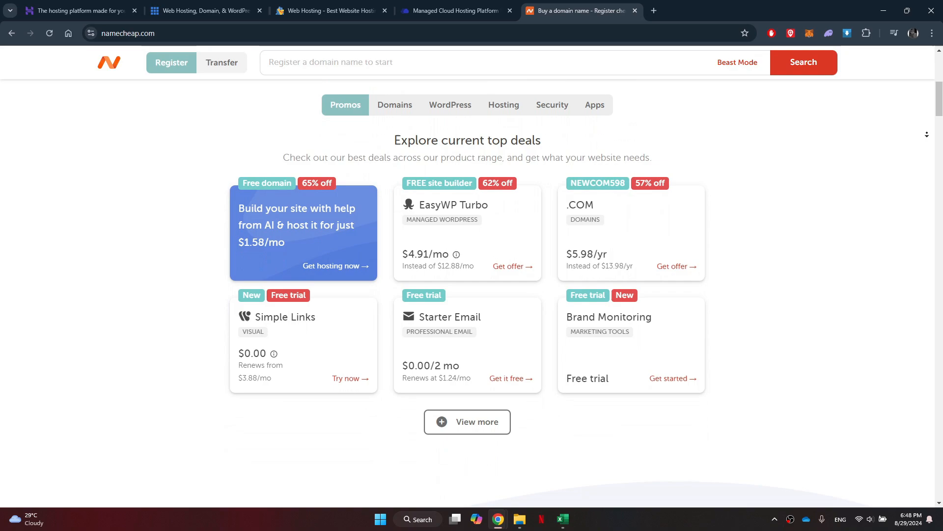
{"action": "scroll", "scroll_direction": "down", "scroll_amount": 3}
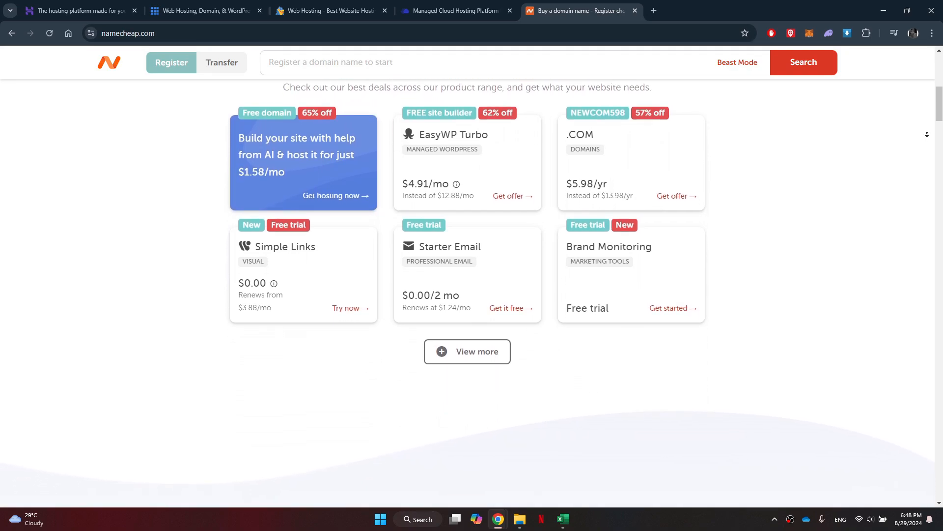
{"action": "scroll", "scroll_direction": "down", "scroll_amount": 3}
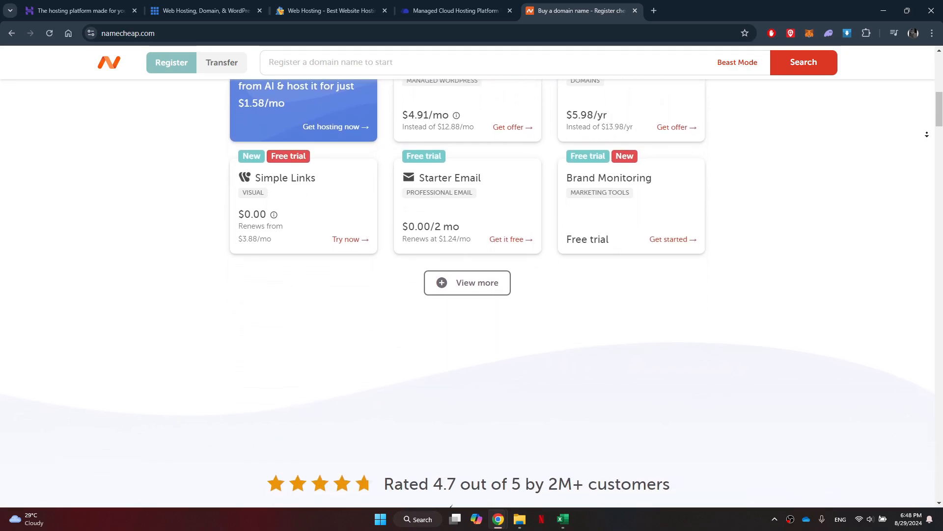
{"action": "scroll", "scroll_direction": "down", "scroll_amount": 3}
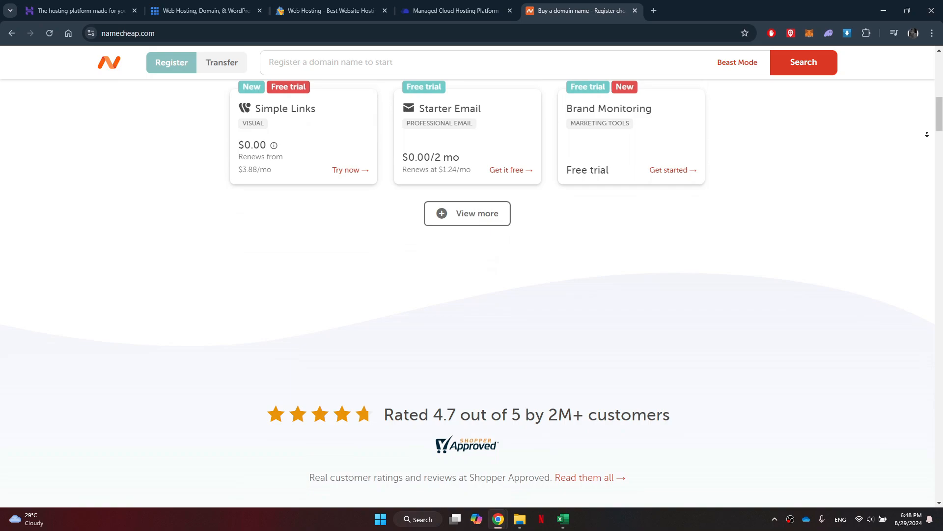
{"action": "scroll", "scroll_direction": "down", "scroll_amount": 3}
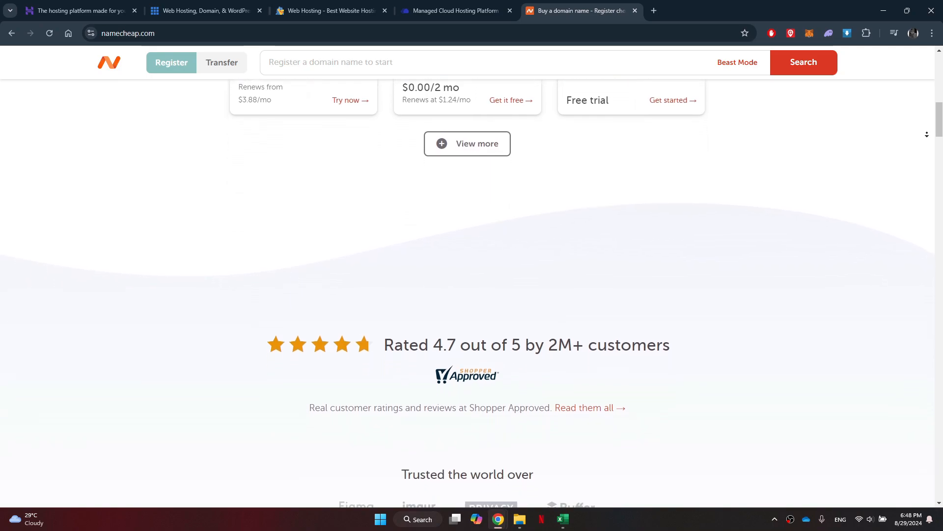
{"action": "scroll", "scroll_direction": "down", "scroll_amount": 3}
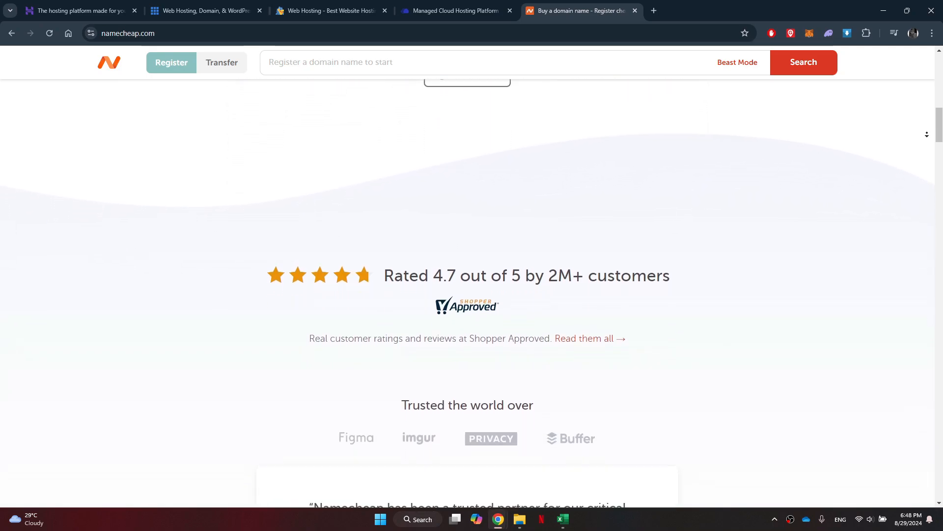
{"action": "scroll", "scroll_direction": "down", "scroll_amount": 3}
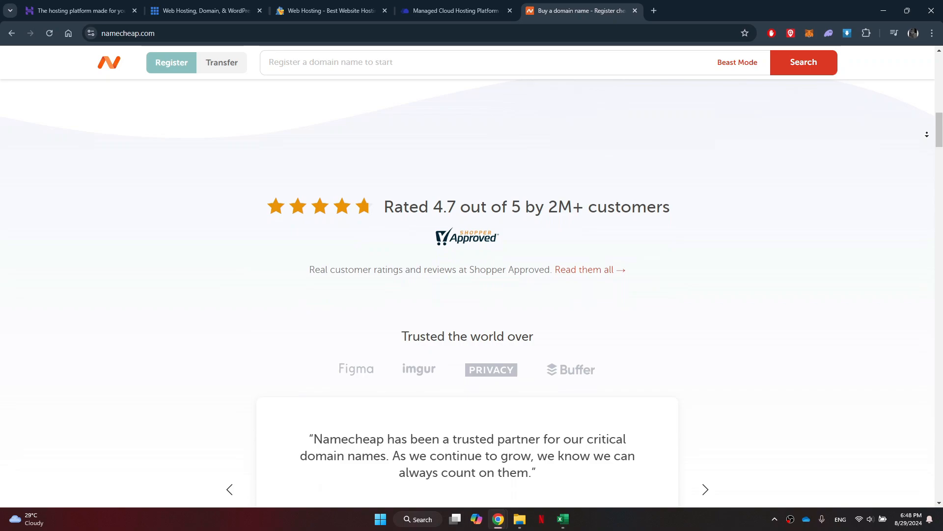
{"action": "scroll", "scroll_direction": "down", "scroll_amount": 3}
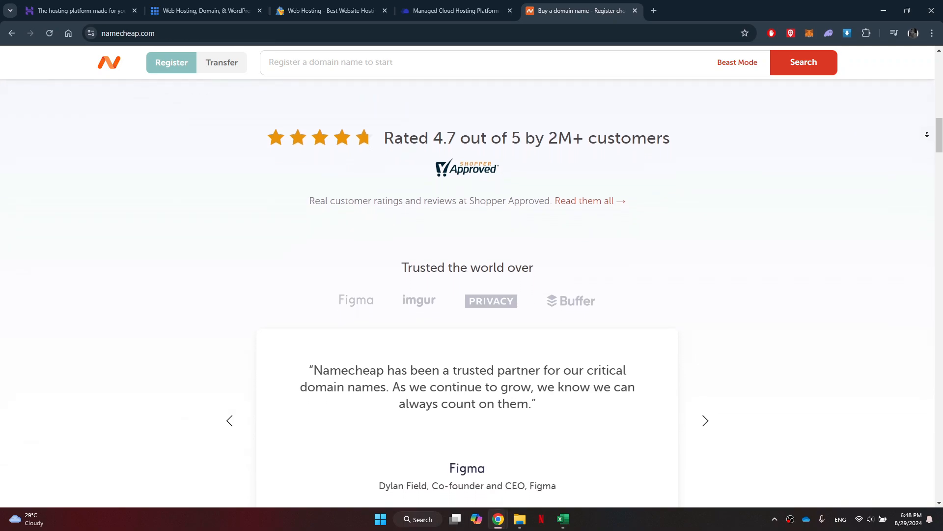
{"action": "scroll", "scroll_direction": "down", "scroll_amount": 3}
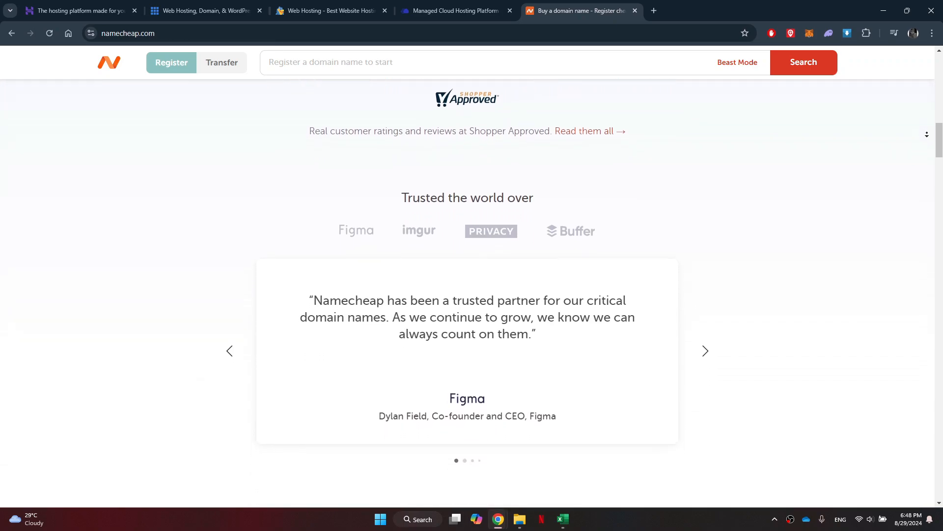
{"action": "scroll", "scroll_direction": "down", "scroll_amount": 3}
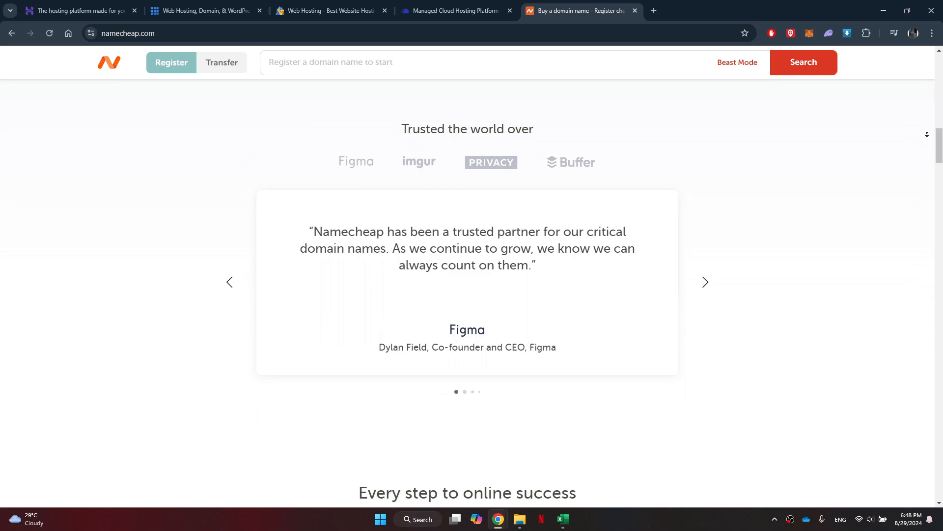
{"action": "scroll", "scroll_direction": "down", "scroll_amount": 3}
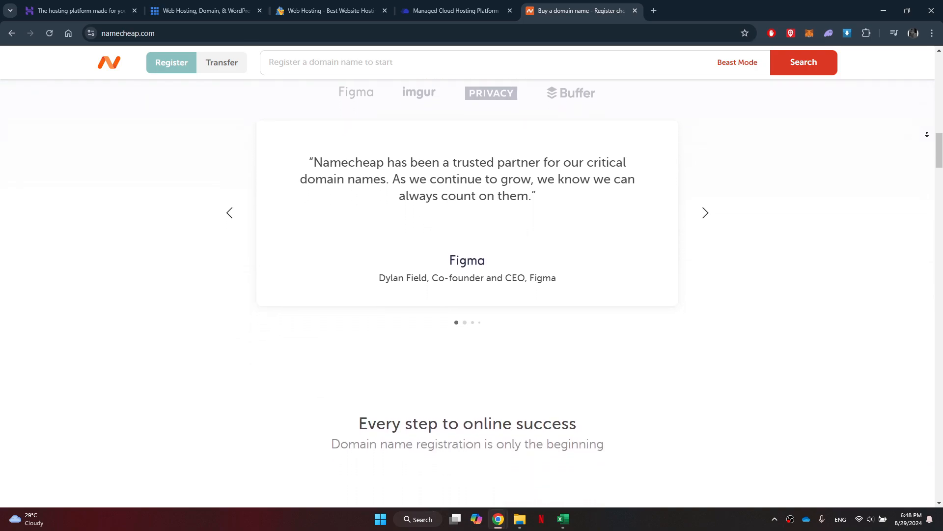
{"action": "scroll", "scroll_direction": "down", "scroll_amount": 3}
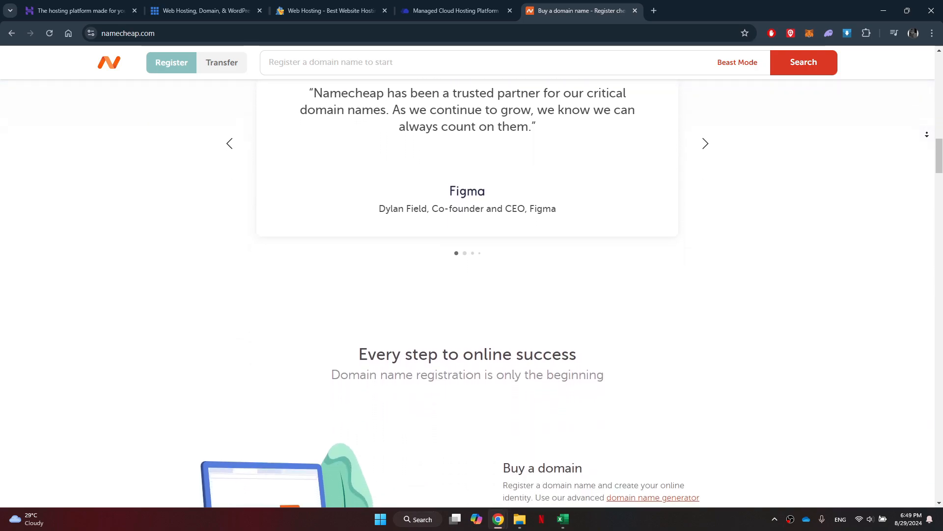
{"action": "scroll", "scroll_direction": "down", "scroll_amount": 3}
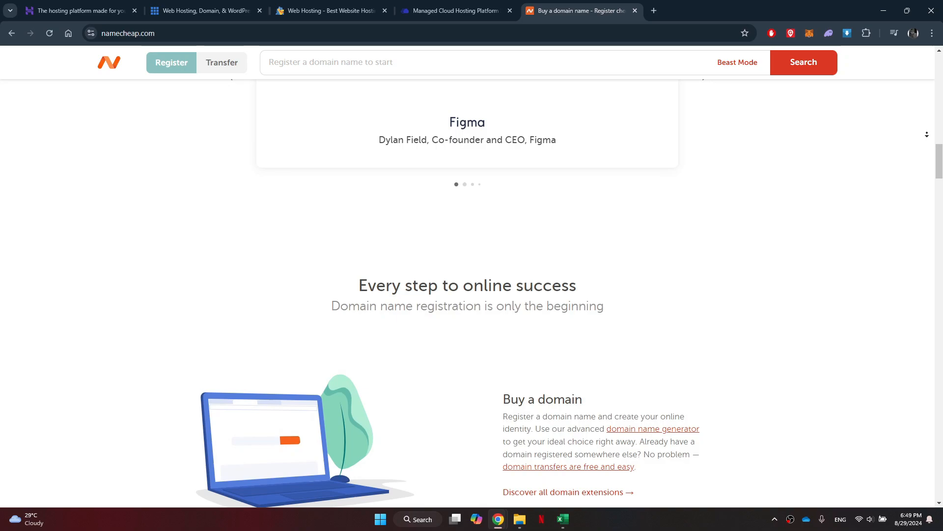
{"action": "scroll", "scroll_direction": "down", "scroll_amount": 3}
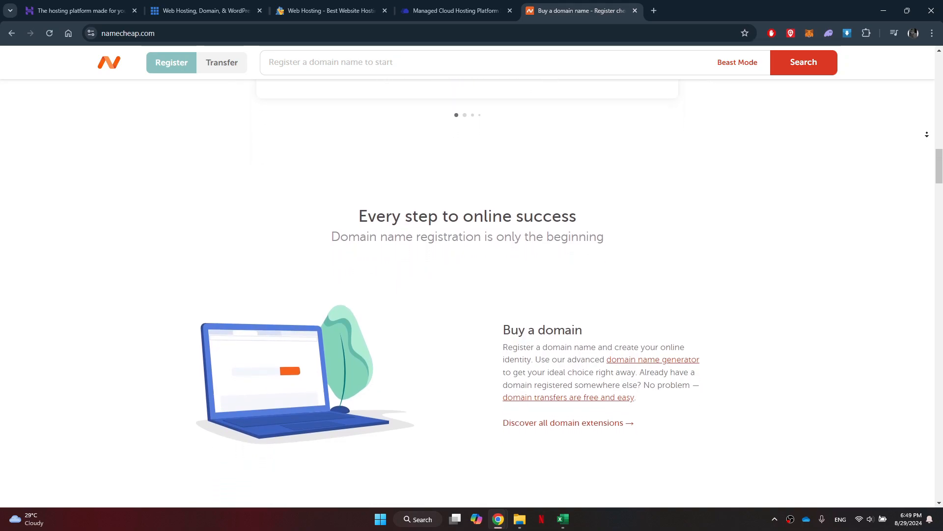
{"action": "scroll", "scroll_direction": "down", "scroll_amount": 3}
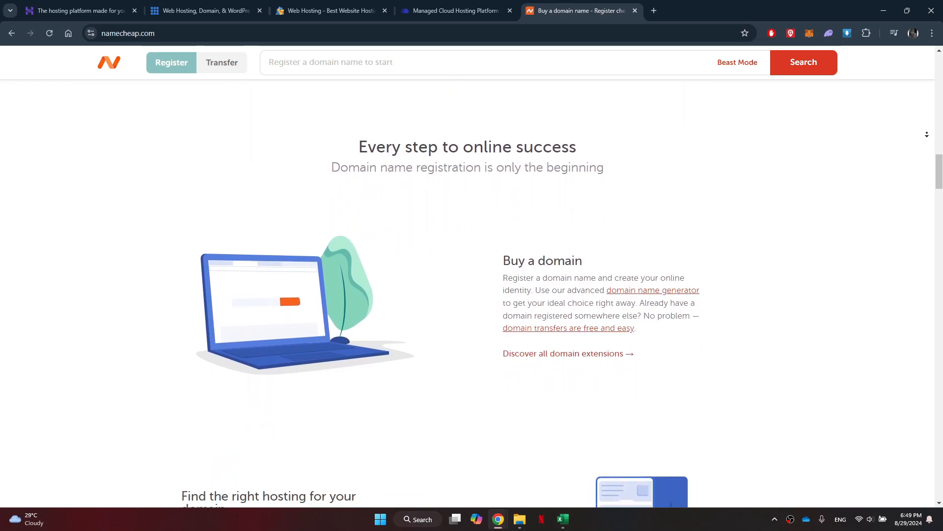
{"action": "scroll", "scroll_direction": "down", "scroll_amount": 3}
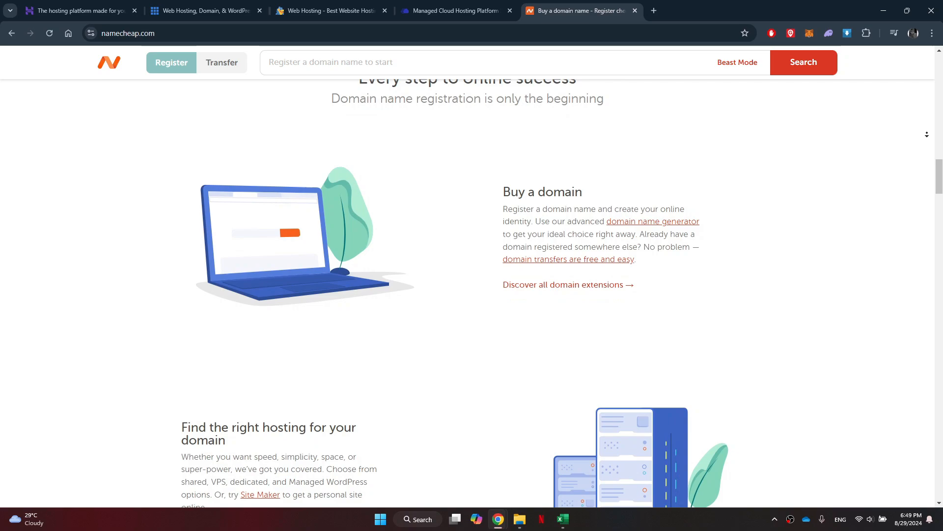
{"action": "scroll", "scroll_direction": "down", "scroll_amount": 3}
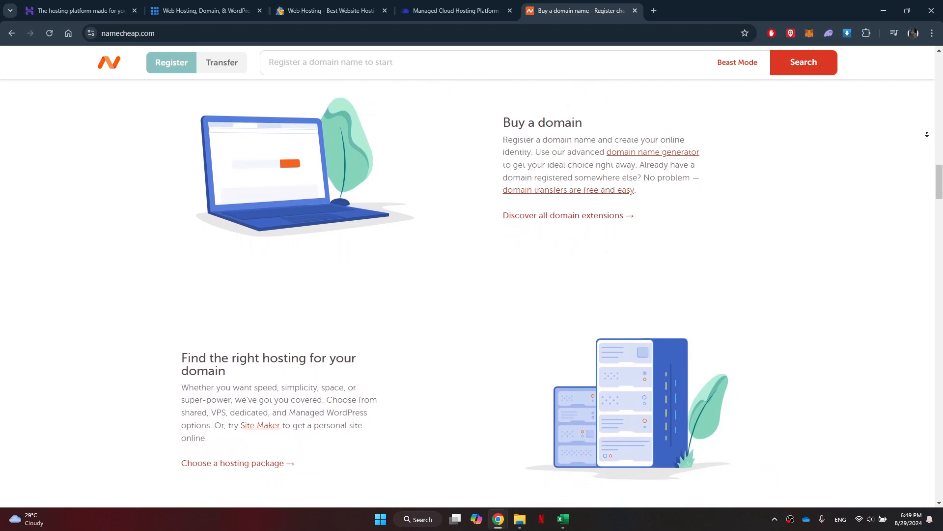
{"action": "scroll", "scroll_direction": "down", "scroll_amount": 3}
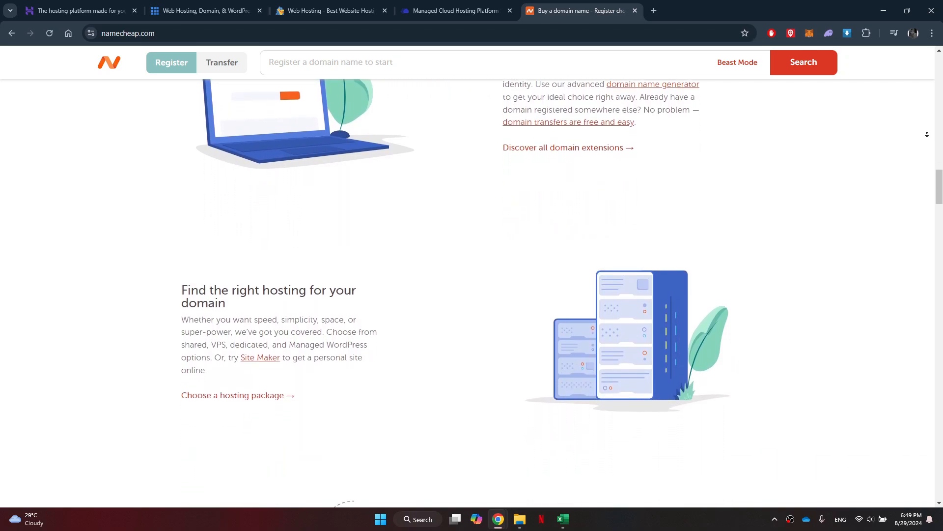
{"action": "scroll", "scroll_direction": "down", "scroll_amount": 3}
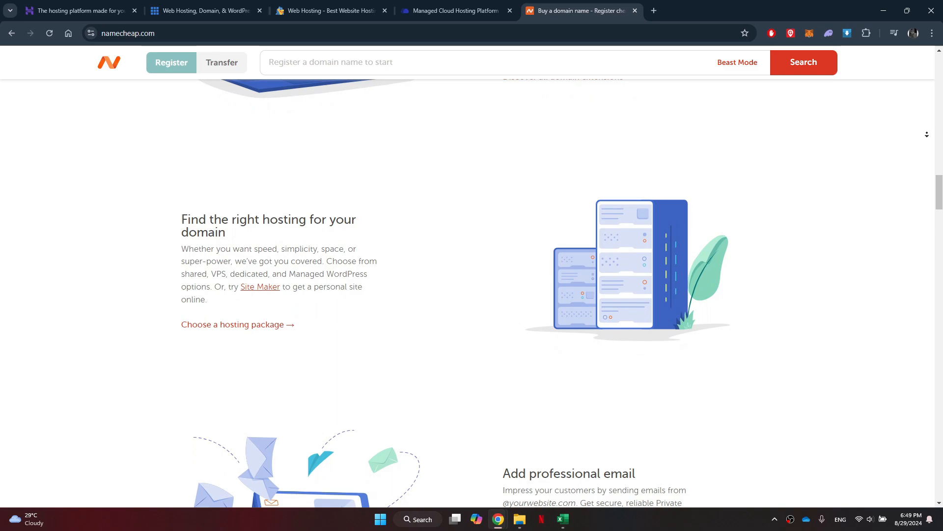
{"action": "scroll", "scroll_direction": "down", "scroll_amount": 3}
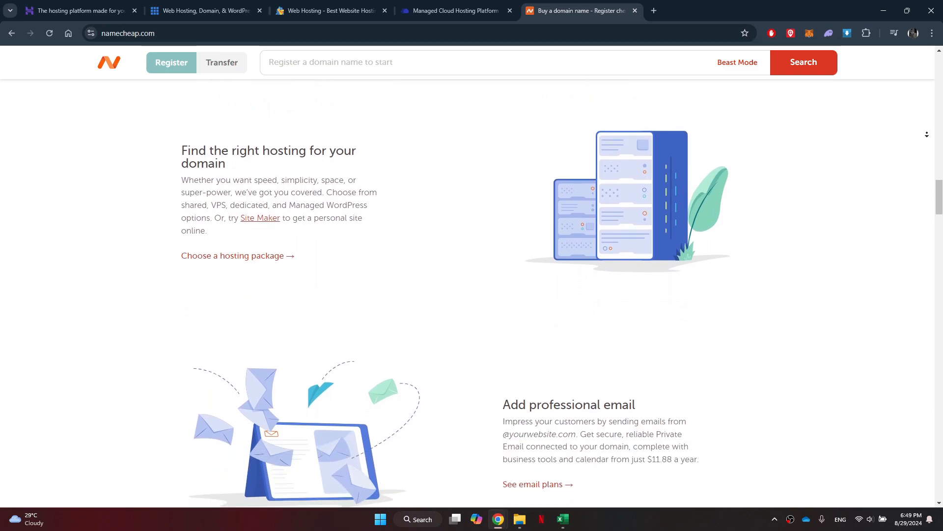
{"action": "scroll", "scroll_direction": "down", "scroll_amount": 3}
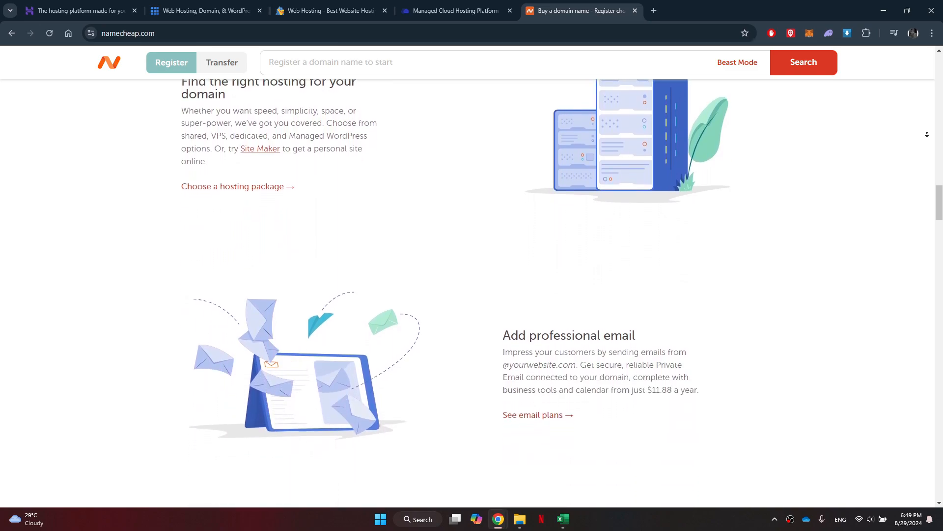
{"action": "scroll", "scroll_direction": "down", "scroll_amount": 3}
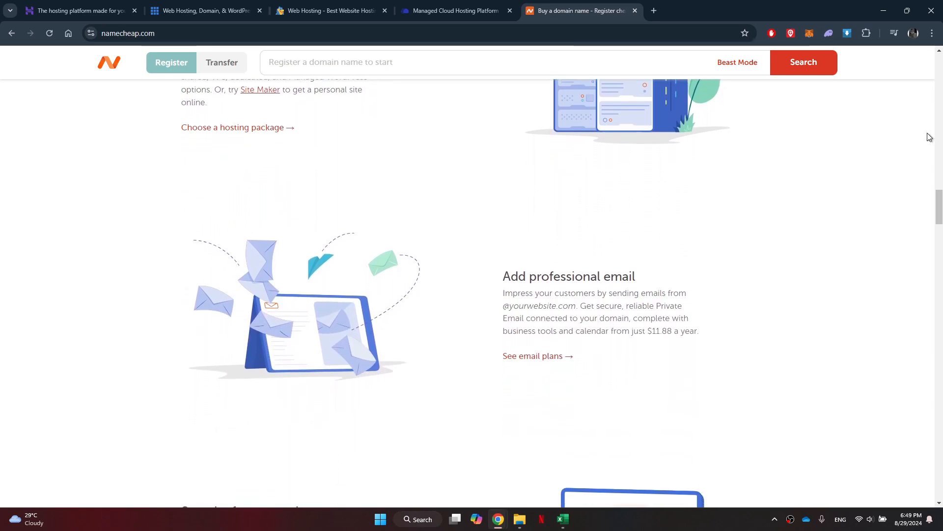